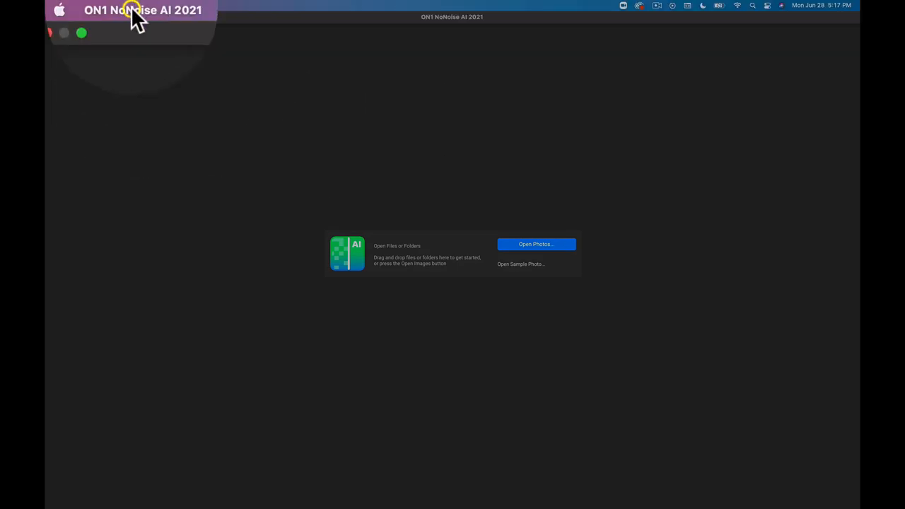
Open Preferences from the ON1 NoNoise AI 2021 application menu, landing on General settings.
{"action": "left_click", "coordinate": [141, 10]}
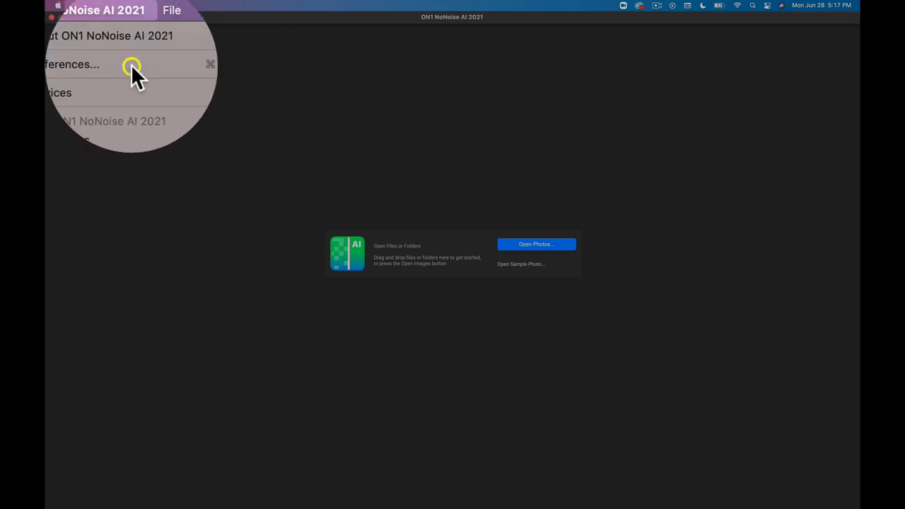
{"action": "left_click", "coordinate": [71, 65]}
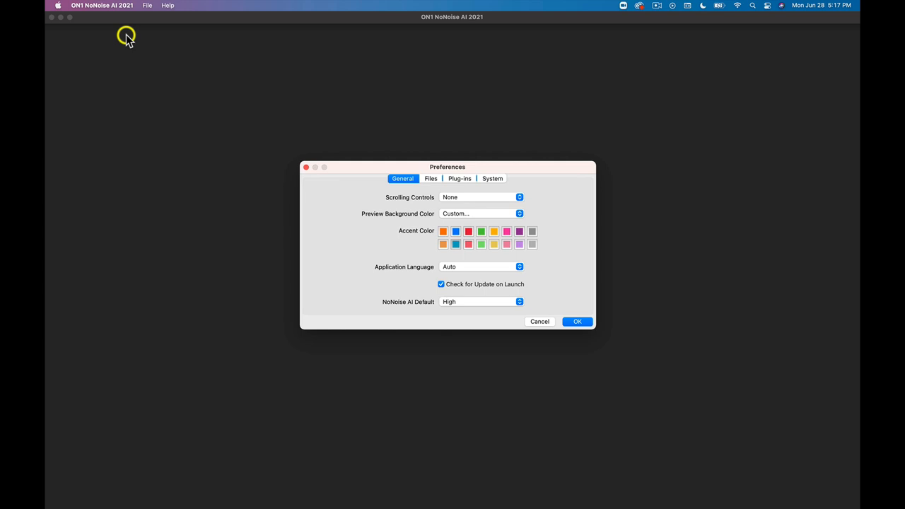
Leave Preview Background Color and Application Language (Auto) unchanged, then move to Files.
{"action": "left_click", "coordinate": [577, 321]}
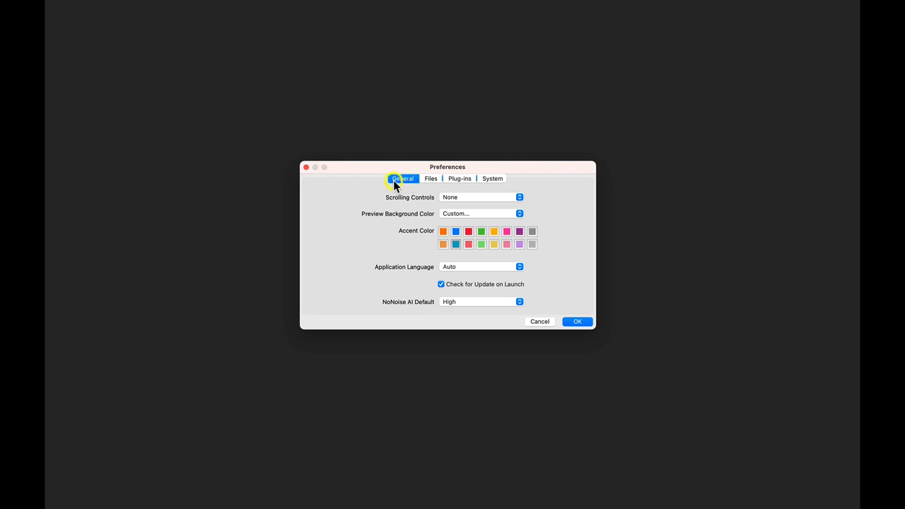
{"action": "mouse_move", "coordinate": [383, 200]}
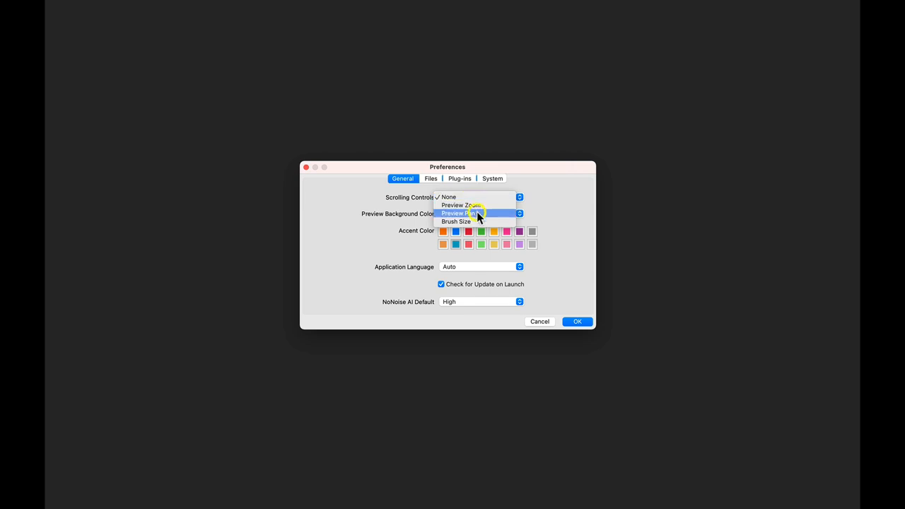
{"action": "mouse_move", "coordinate": [479, 221]}
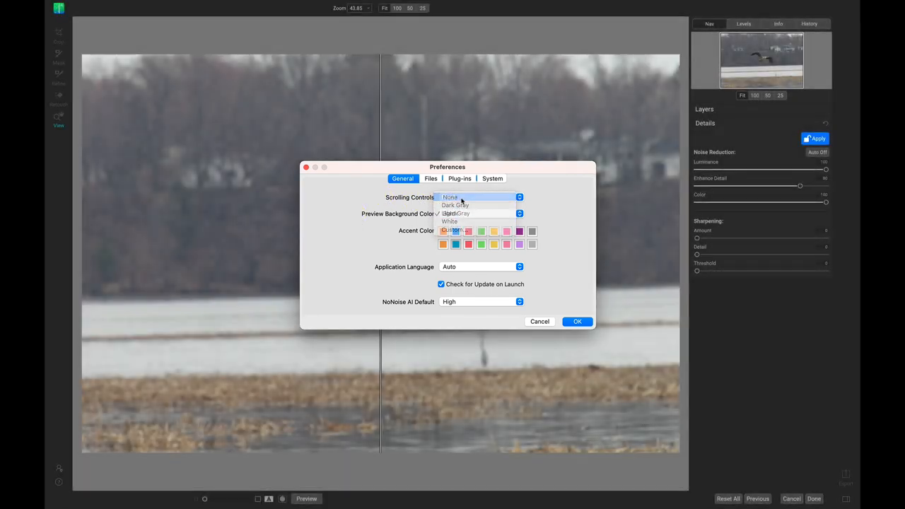
{"action": "left_click", "coordinate": [576, 322]}
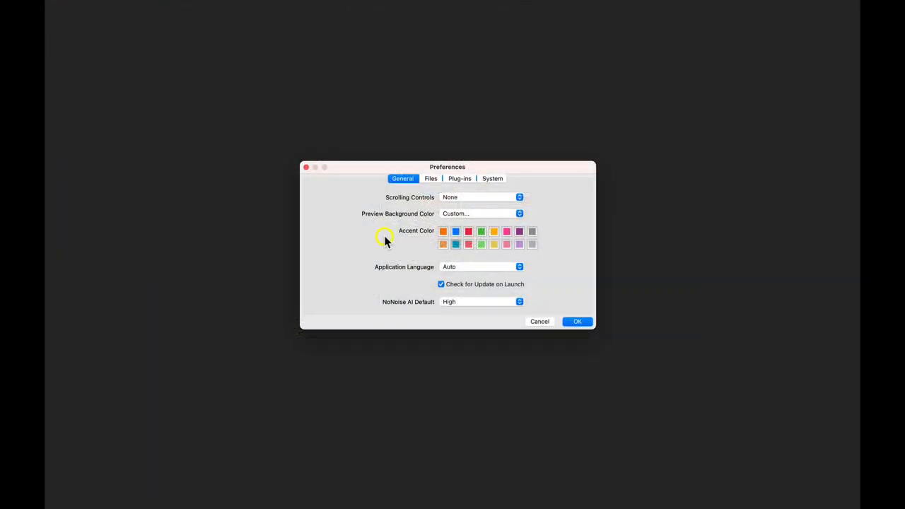
{"action": "mouse_move", "coordinate": [382, 254]}
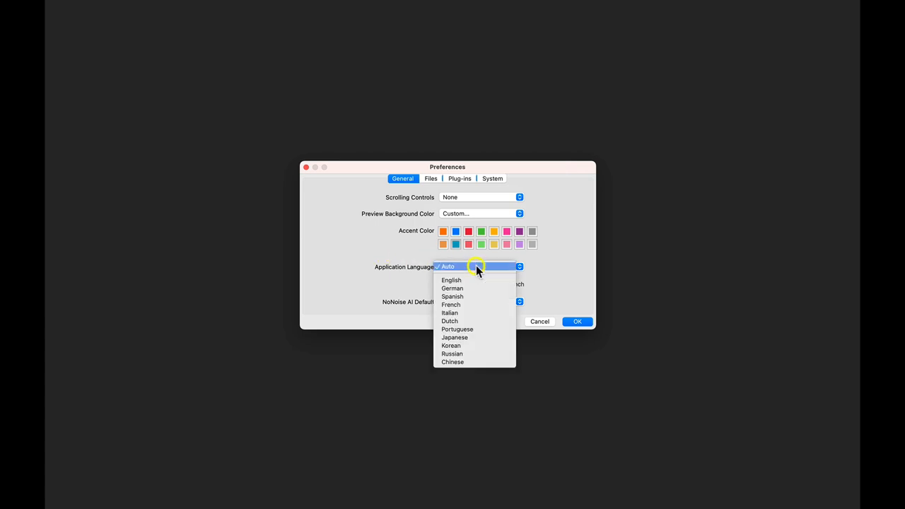
{"action": "mouse_move", "coordinate": [534, 297]}
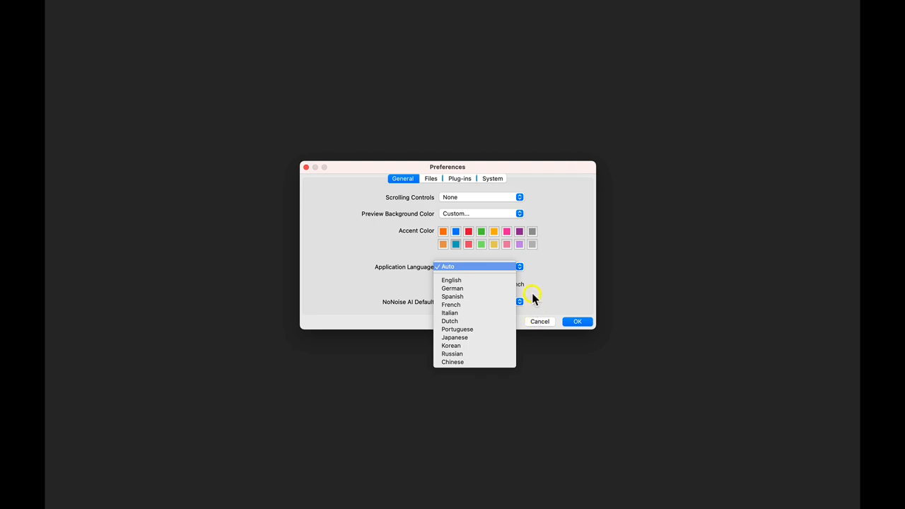
{"action": "left_click", "coordinate": [446, 266]}
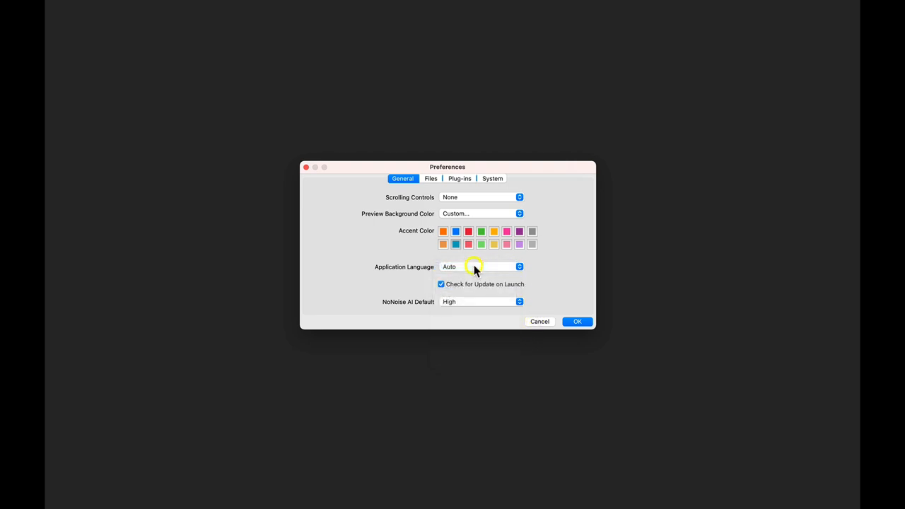
{"action": "mouse_move", "coordinate": [422, 282]}
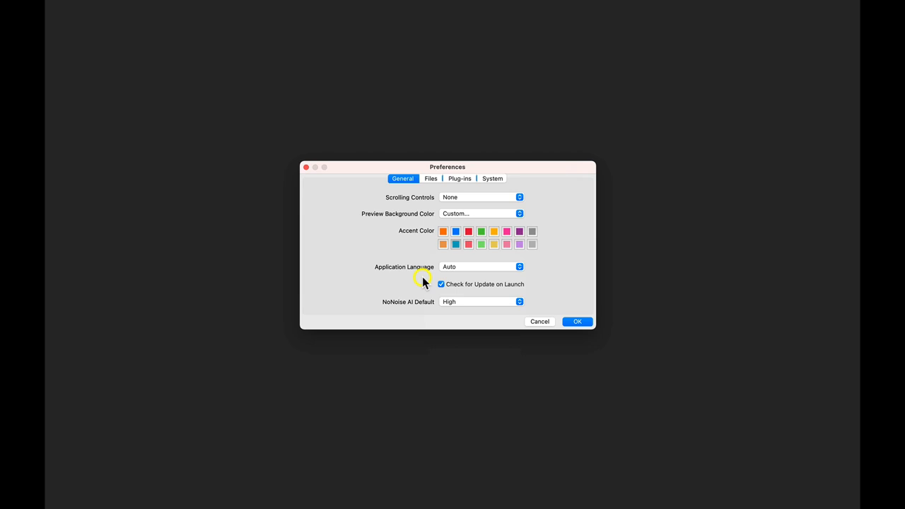
{"action": "left_click", "coordinate": [430, 178]}
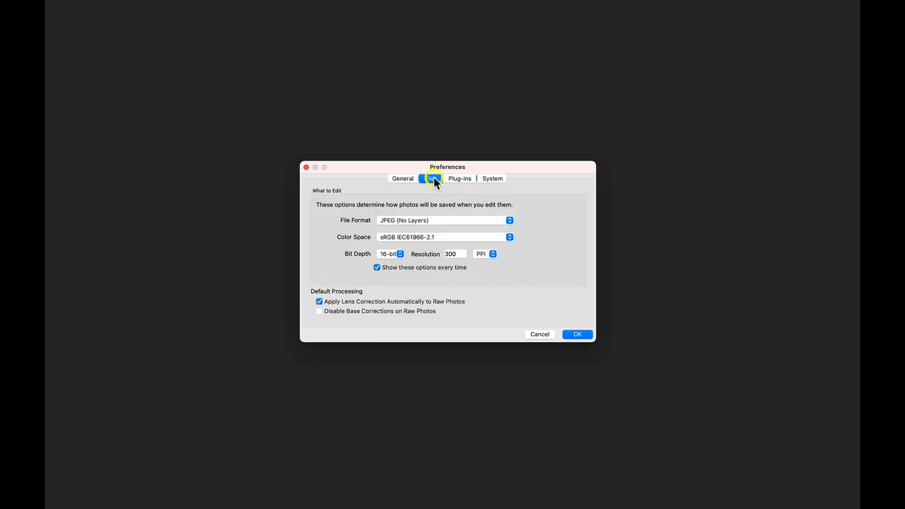
Review the Files defaults and move on to the Plug-ins preferences.
{"action": "left_click", "coordinate": [430, 178]}
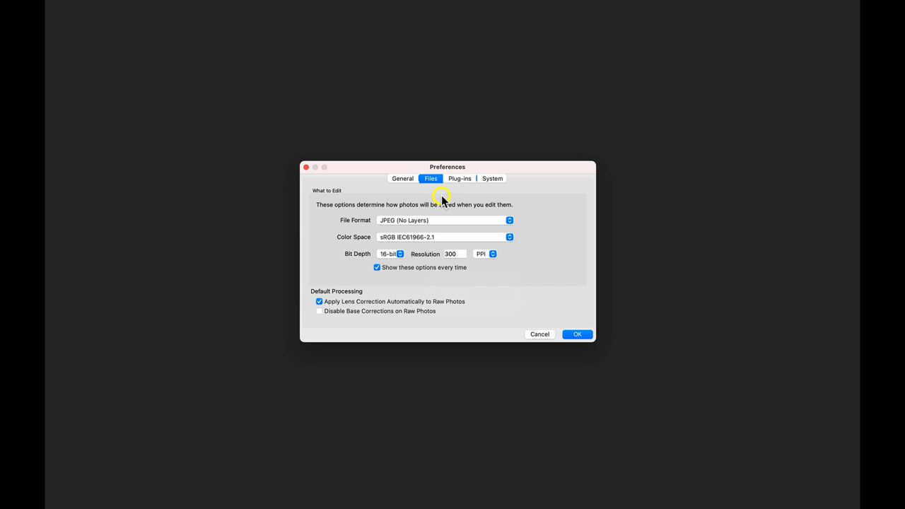
{"action": "mouse_move", "coordinate": [359, 223]}
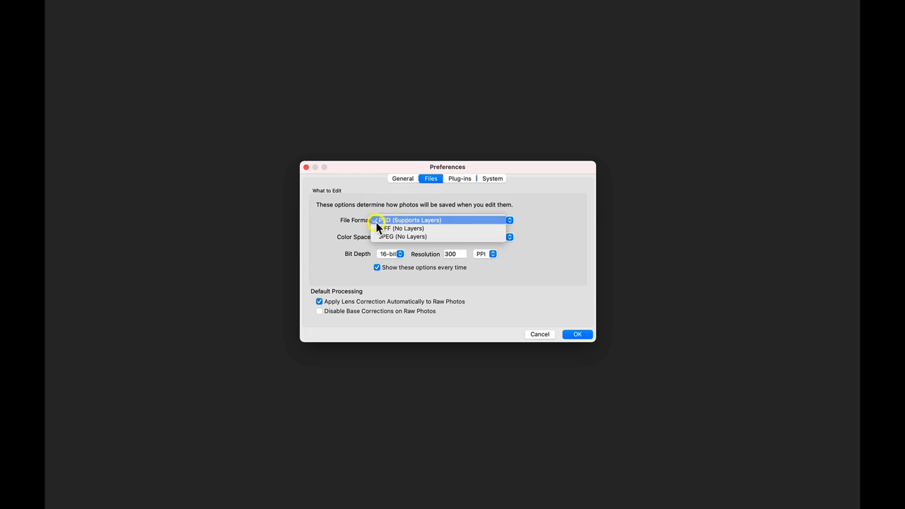
{"action": "mouse_move", "coordinate": [380, 238]}
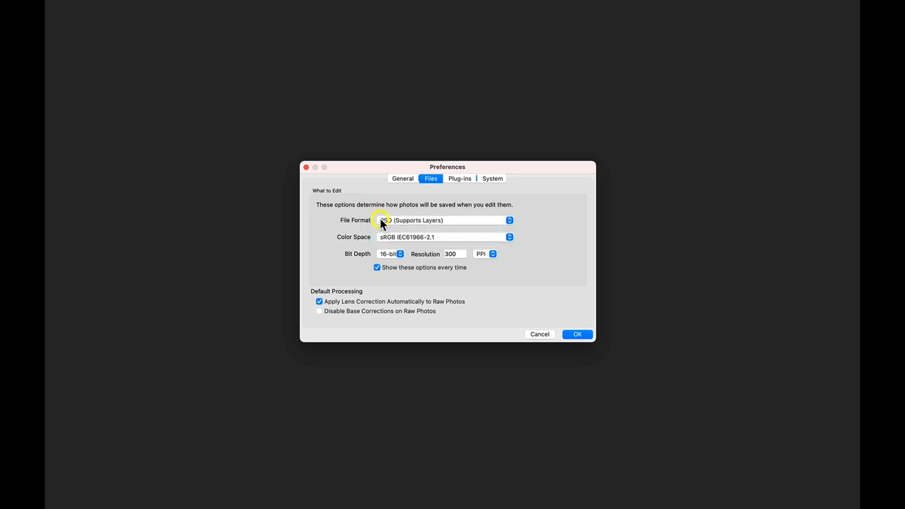
{"action": "mouse_move", "coordinate": [348, 241]}
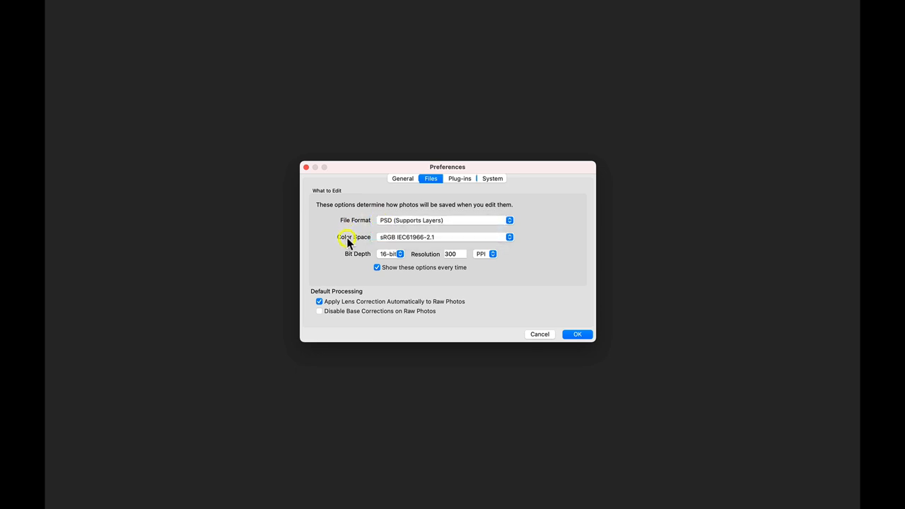
{"action": "mouse_move", "coordinate": [356, 257]}
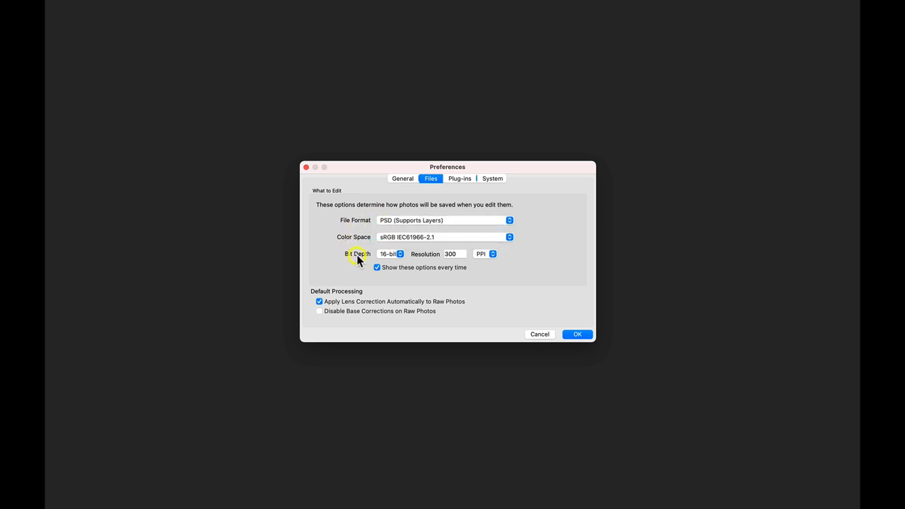
{"action": "mouse_move", "coordinate": [424, 256]}
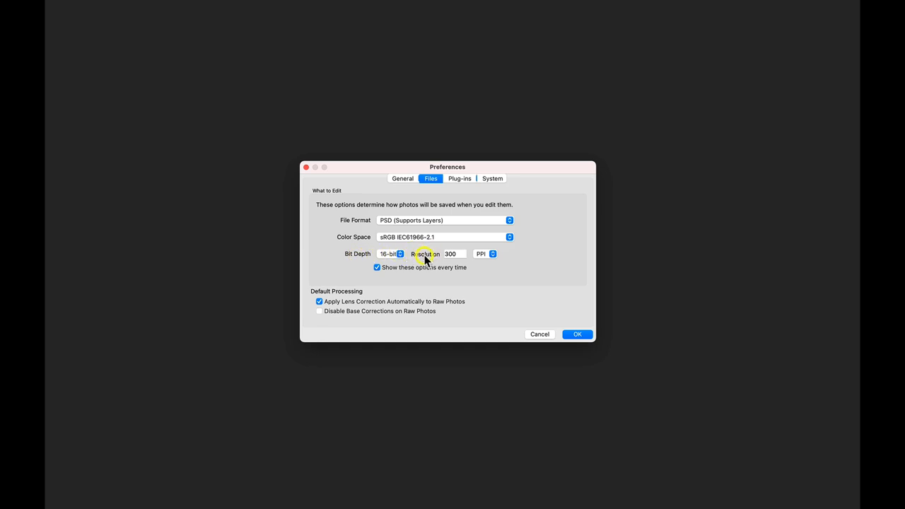
{"action": "mouse_move", "coordinate": [365, 293]}
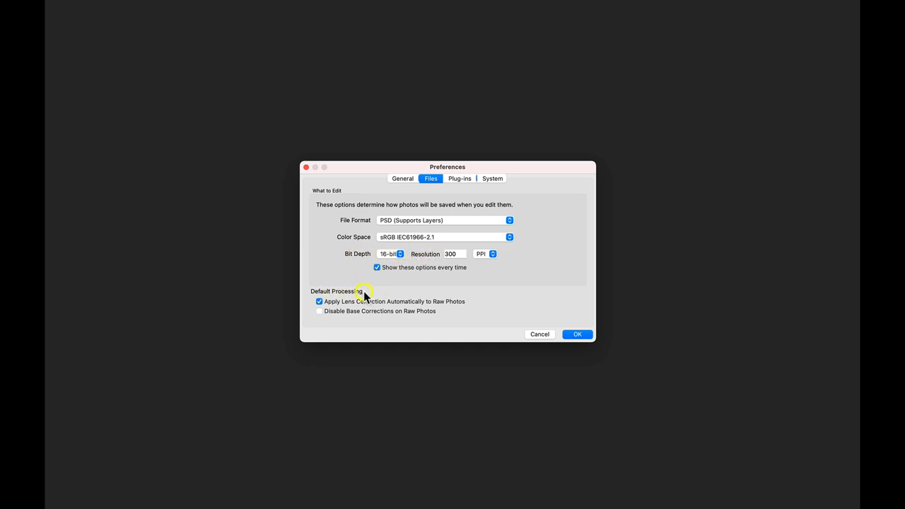
{"action": "mouse_move", "coordinate": [371, 293]}
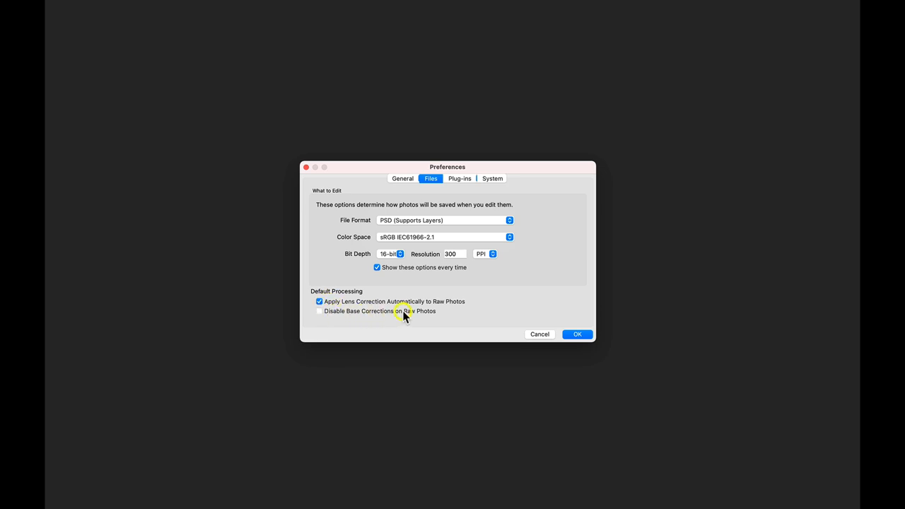
{"action": "mouse_move", "coordinate": [409, 320]}
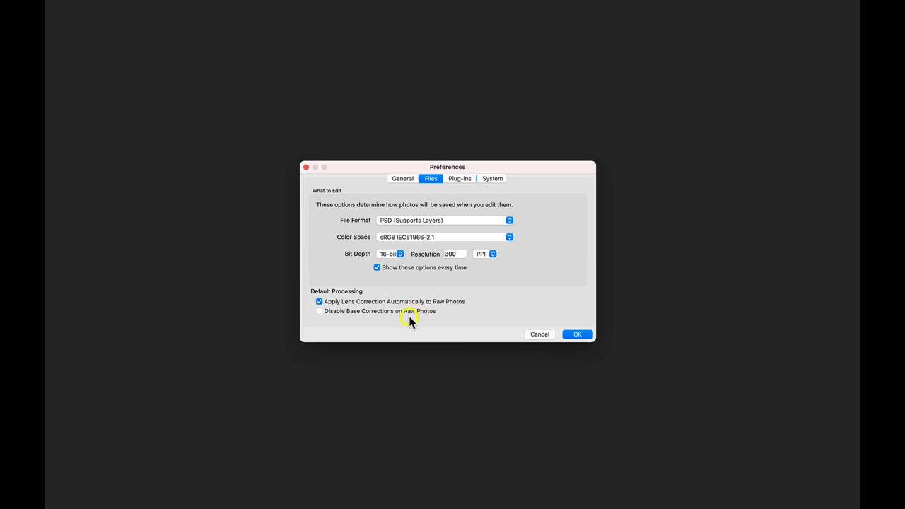
{"action": "mouse_move", "coordinate": [365, 320]}
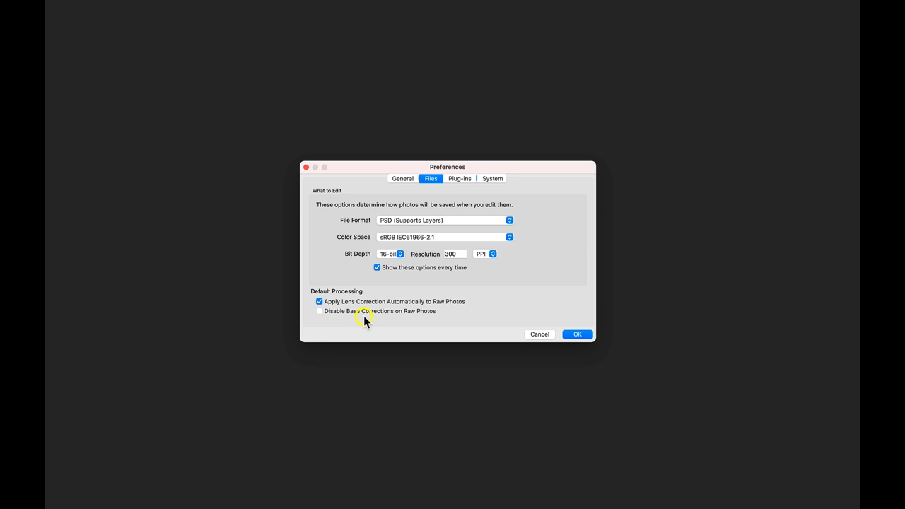
{"action": "mouse_move", "coordinate": [338, 313]}
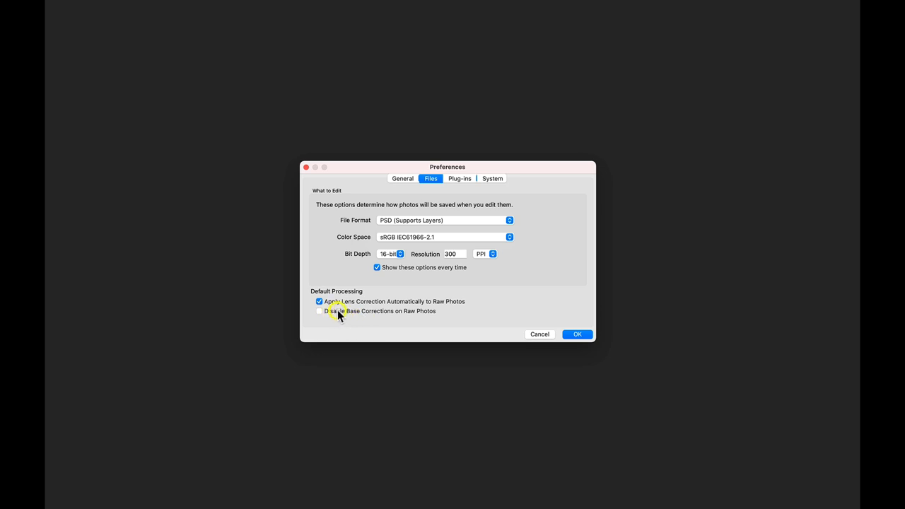
{"action": "mouse_move", "coordinate": [338, 311]}
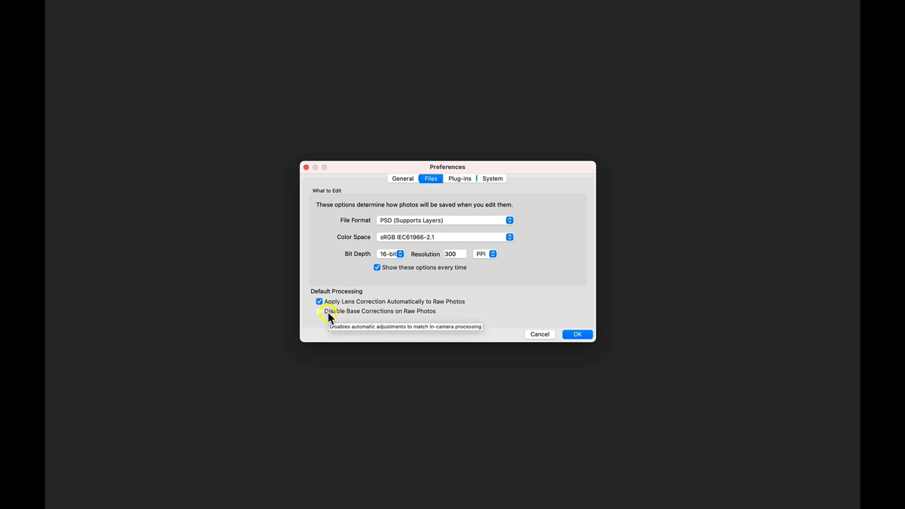
{"action": "mouse_move", "coordinate": [365, 314]}
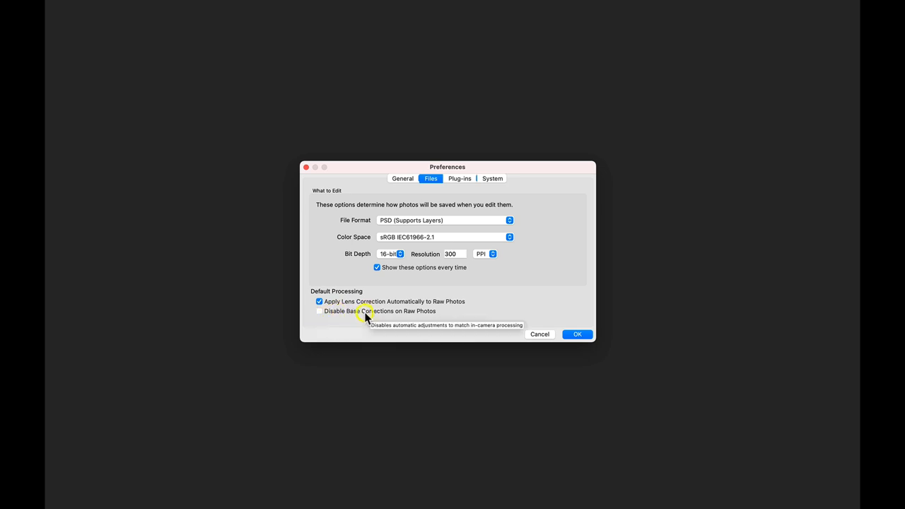
{"action": "left_click", "coordinate": [458, 178]}
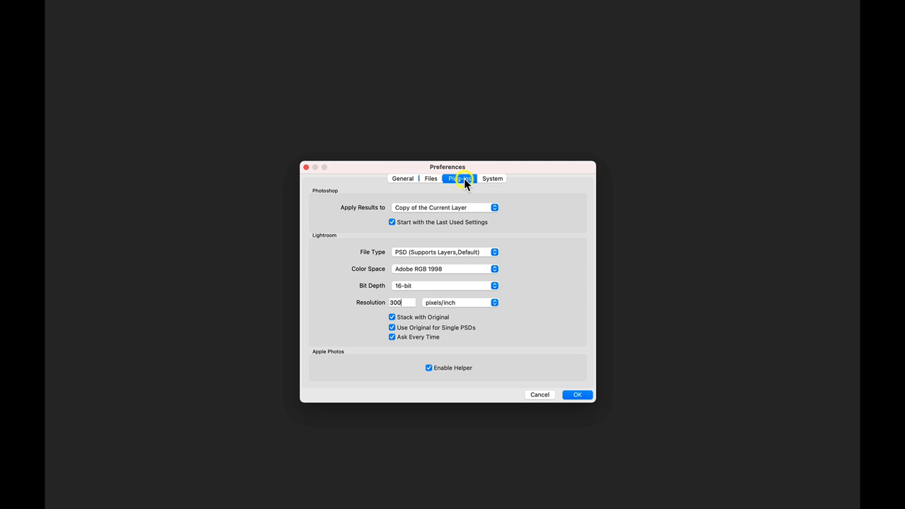
{"action": "left_click", "coordinate": [458, 178]}
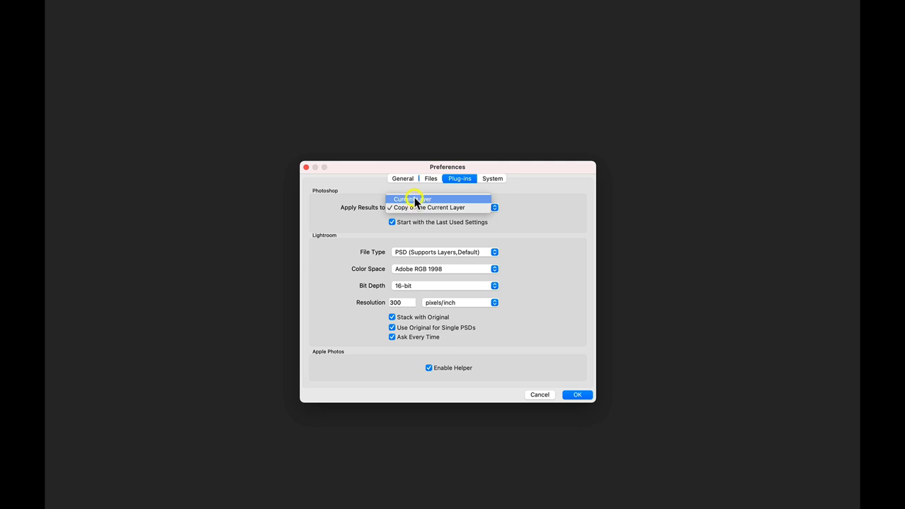
{"action": "left_click", "coordinate": [438, 206]}
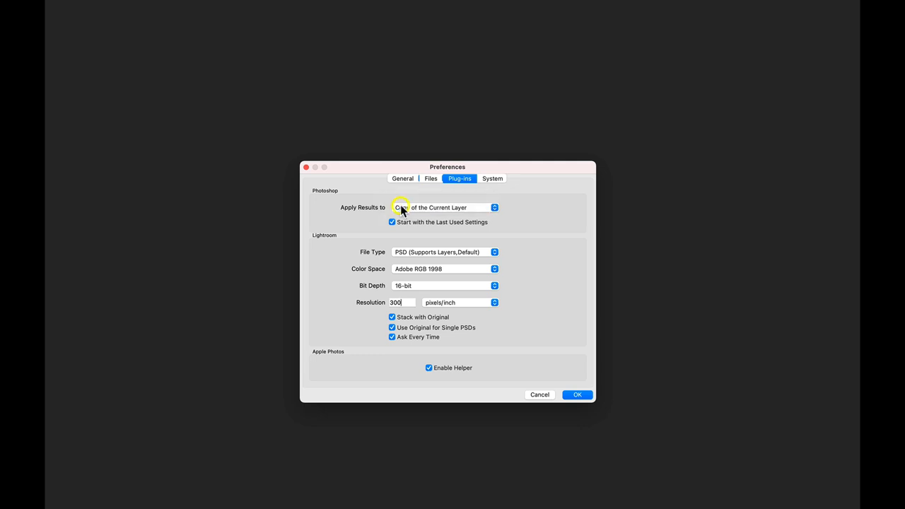
{"action": "mouse_move", "coordinate": [353, 240]}
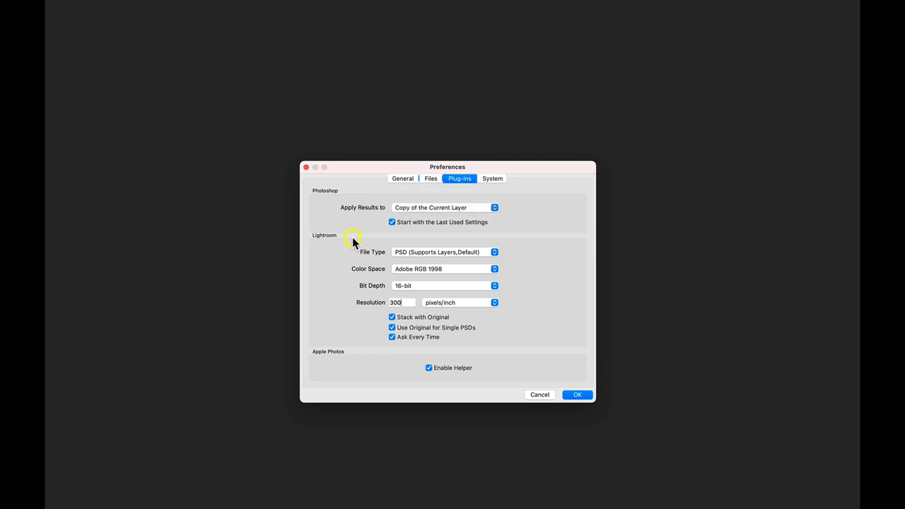
{"action": "mouse_move", "coordinate": [401, 255]}
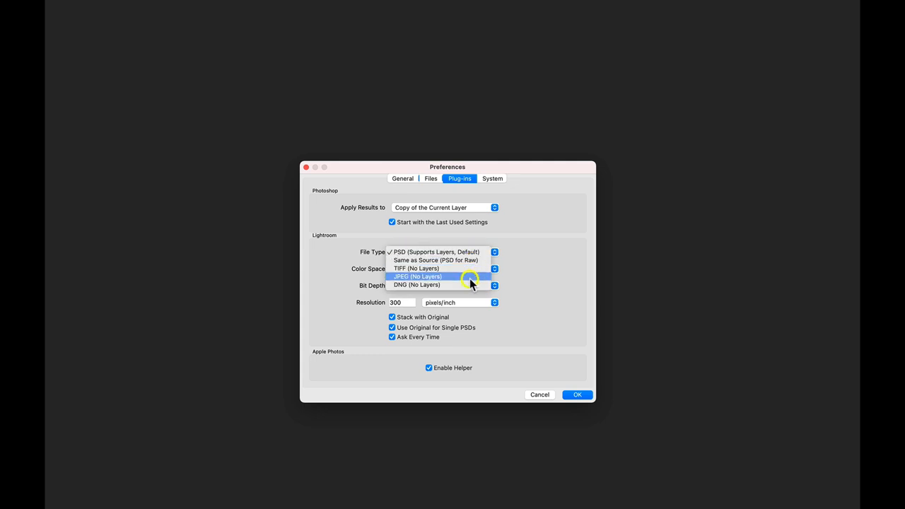
{"action": "left_click", "coordinate": [435, 251]}
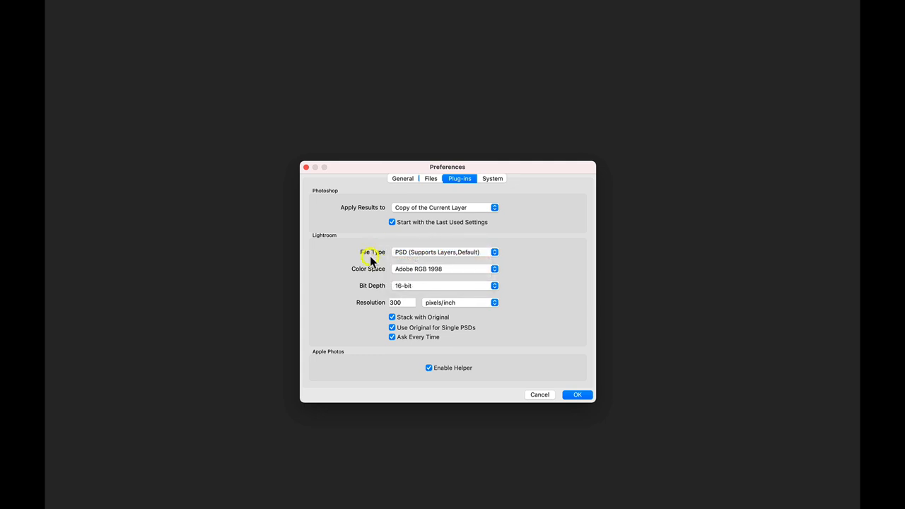
{"action": "mouse_move", "coordinate": [376, 288]}
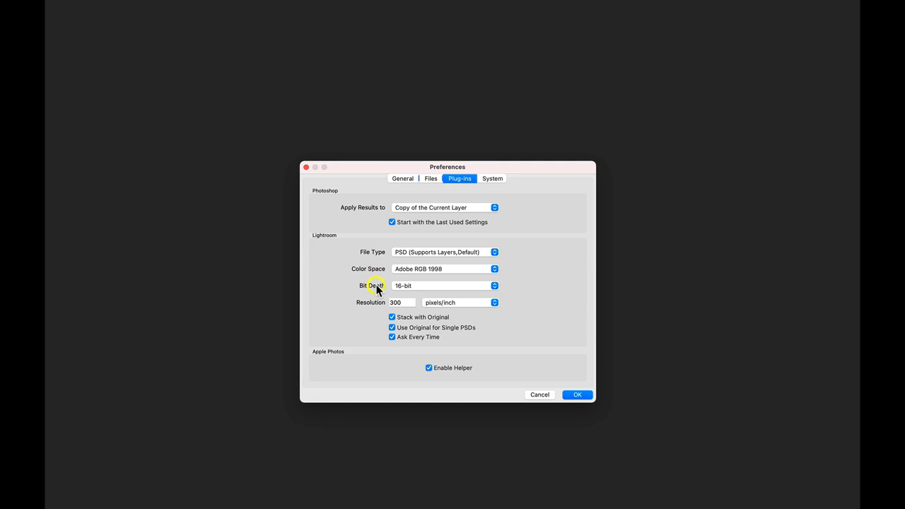
{"action": "mouse_move", "coordinate": [368, 305]}
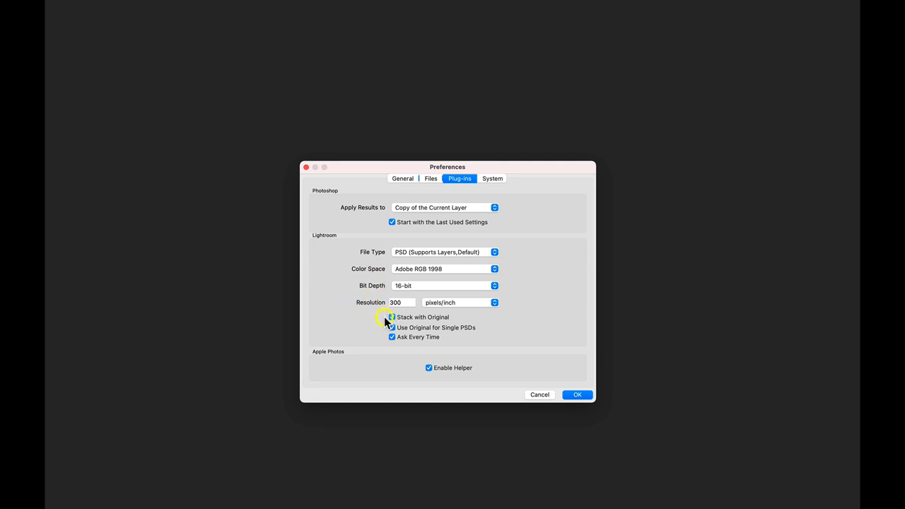
{"action": "left_click", "coordinate": [392, 316]}
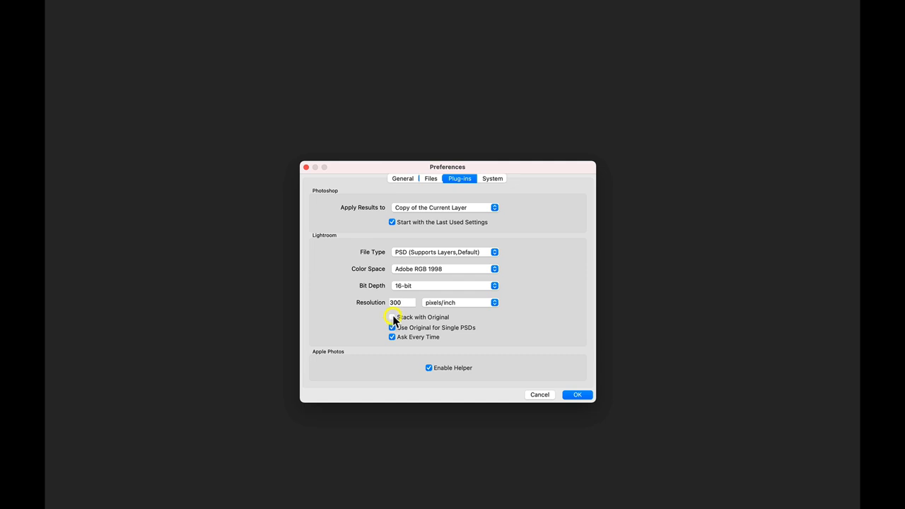
{"action": "left_click", "coordinate": [393, 317]}
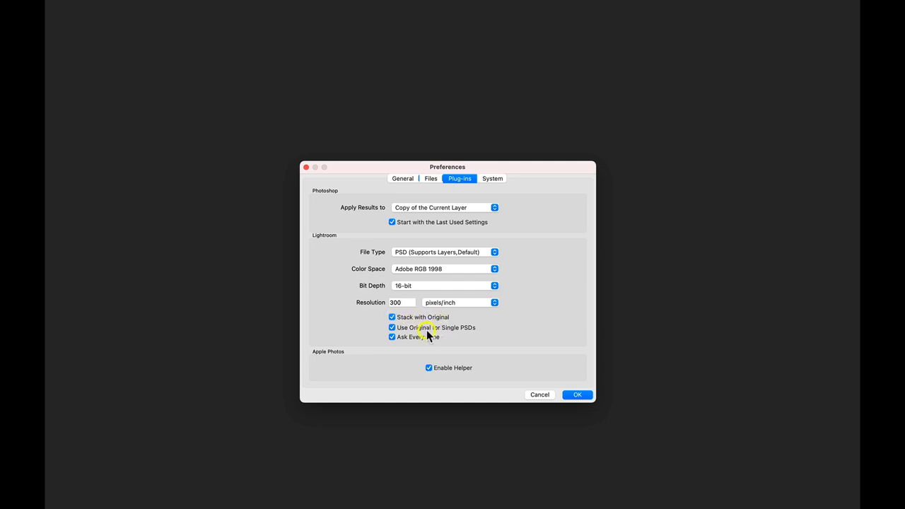
{"action": "mouse_move", "coordinate": [430, 331]}
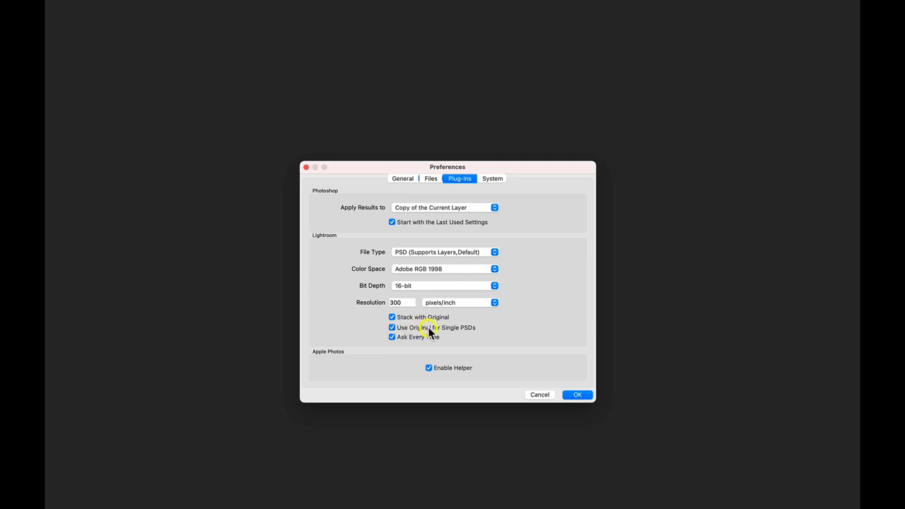
{"action": "mouse_move", "coordinate": [407, 343]}
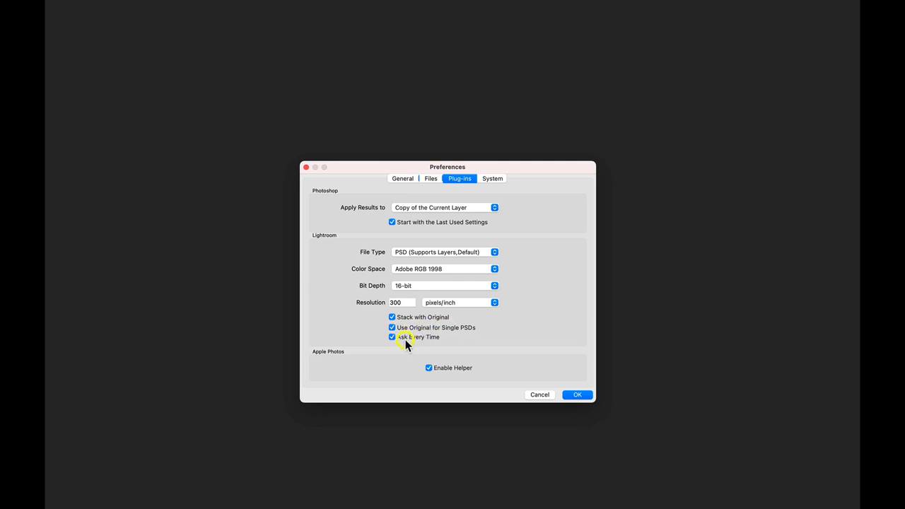
{"action": "mouse_move", "coordinate": [465, 350]}
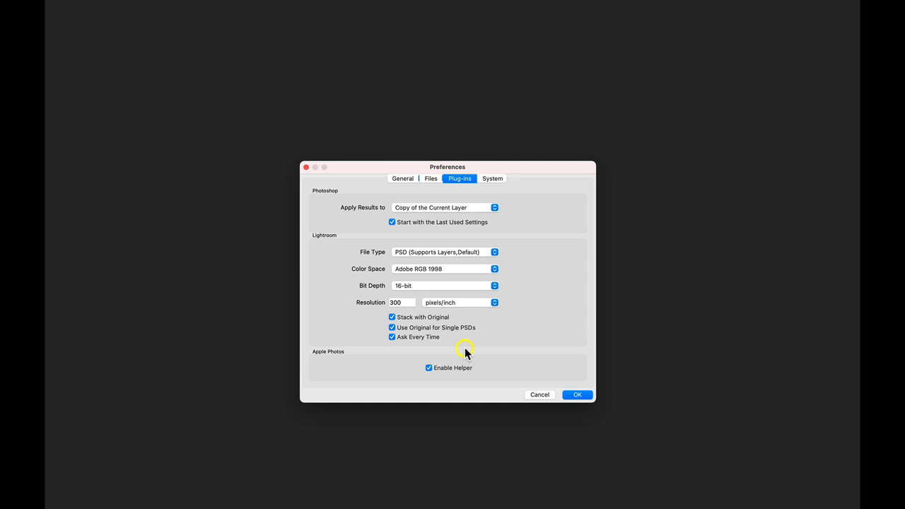
{"action": "mouse_move", "coordinate": [421, 370]}
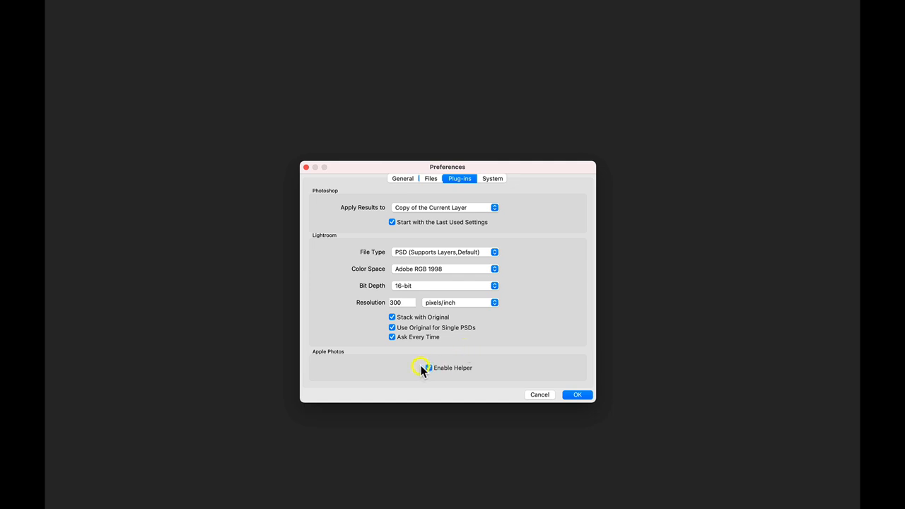
{"action": "left_click", "coordinate": [429, 368]}
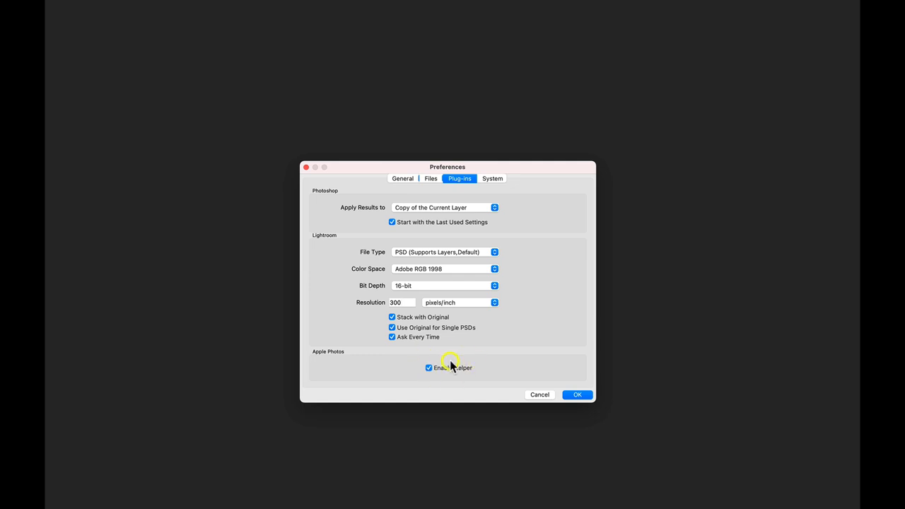
{"action": "left_click", "coordinate": [492, 178]}
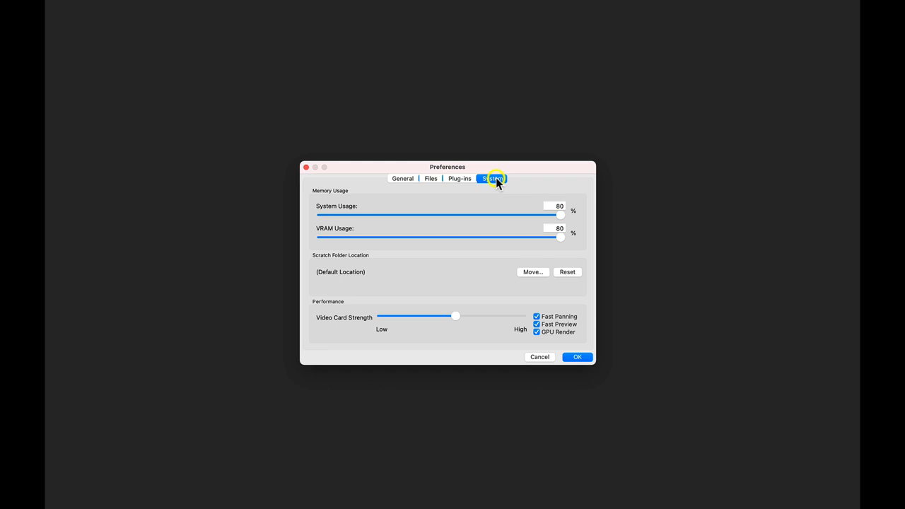
{"action": "mouse_move", "coordinate": [328, 196]}
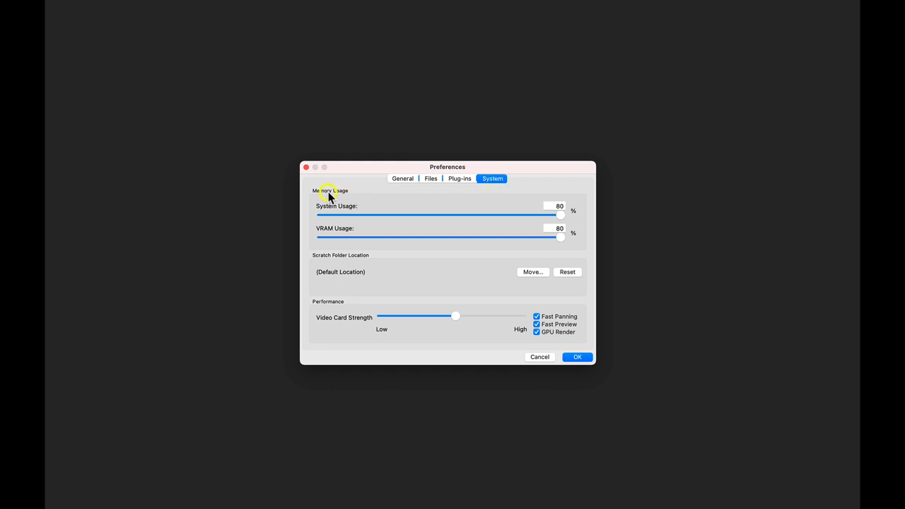
{"action": "mouse_move", "coordinate": [489, 209]}
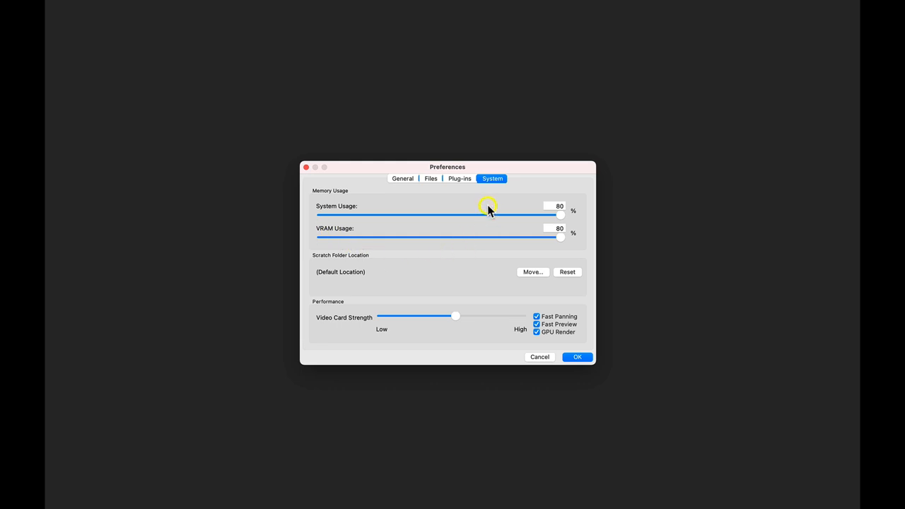
{"action": "mouse_move", "coordinate": [578, 192]}
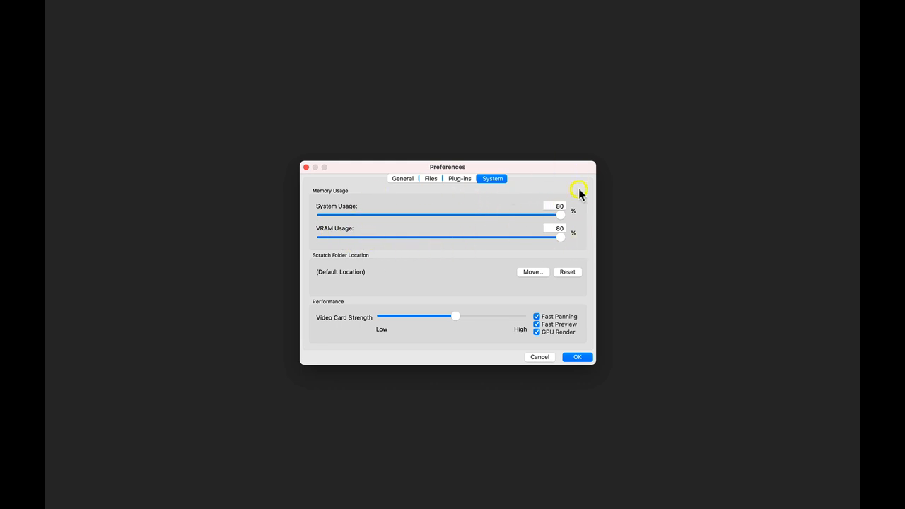
{"action": "mouse_move", "coordinate": [469, 255]}
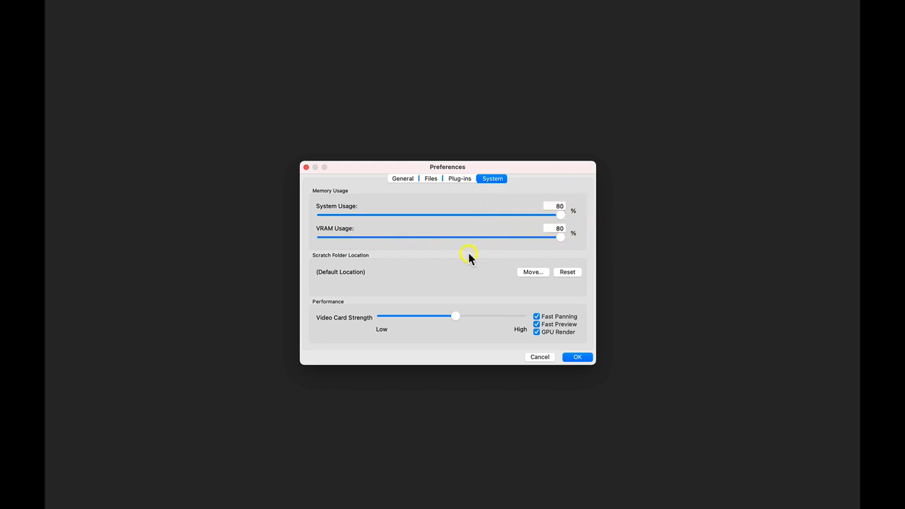
{"action": "mouse_move", "coordinate": [375, 260]}
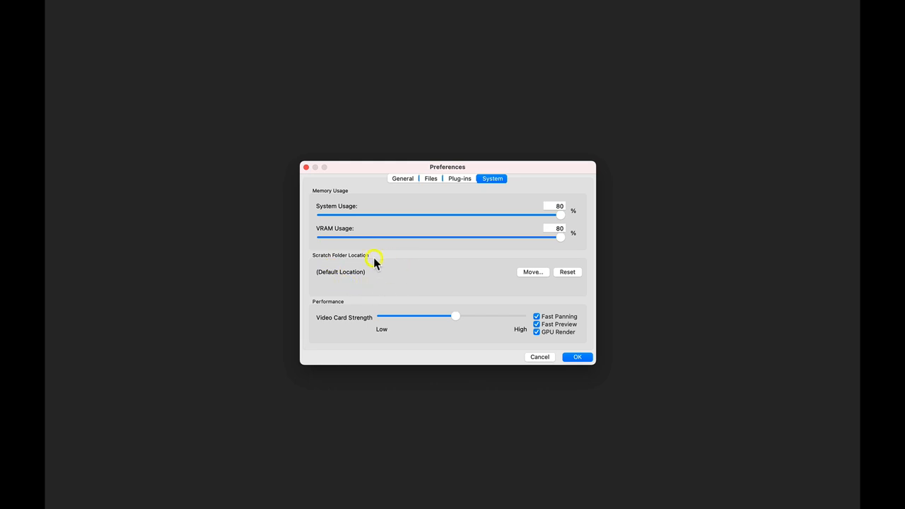
{"action": "mouse_move", "coordinate": [534, 290]}
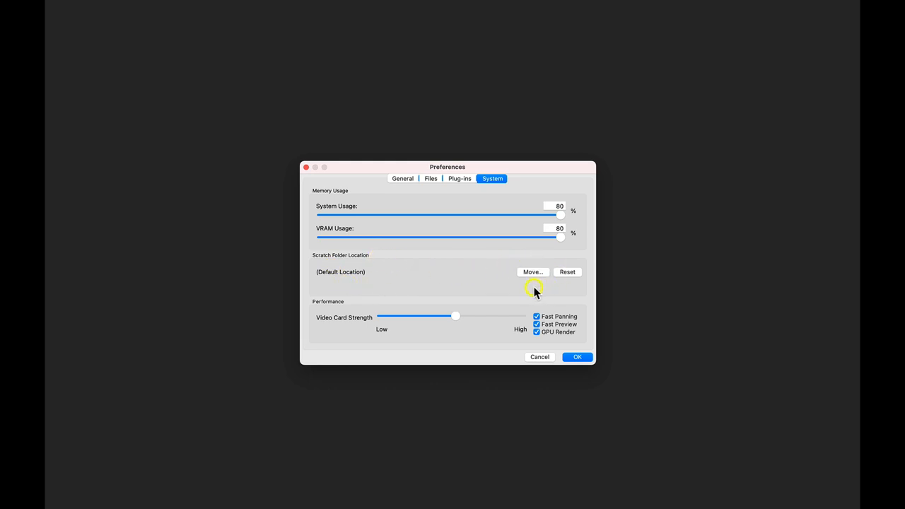
{"action": "mouse_move", "coordinate": [492, 271]}
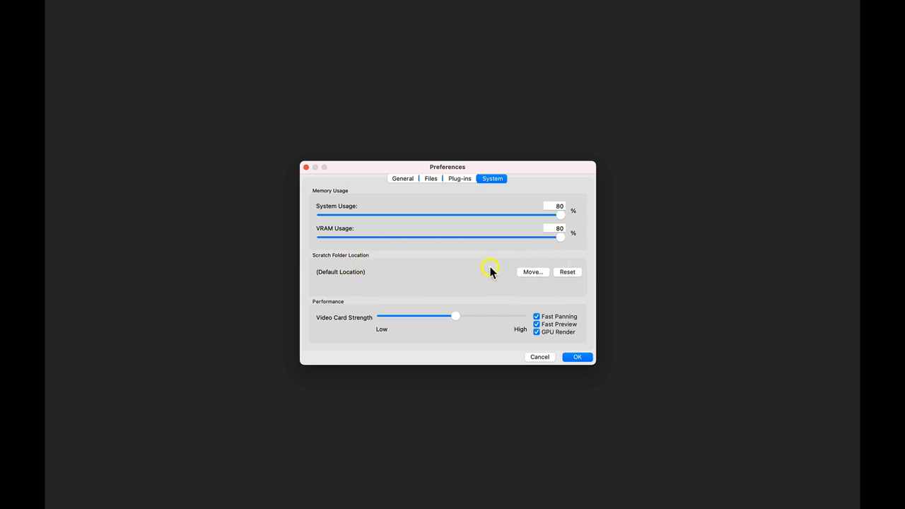
{"action": "mouse_move", "coordinate": [439, 282]}
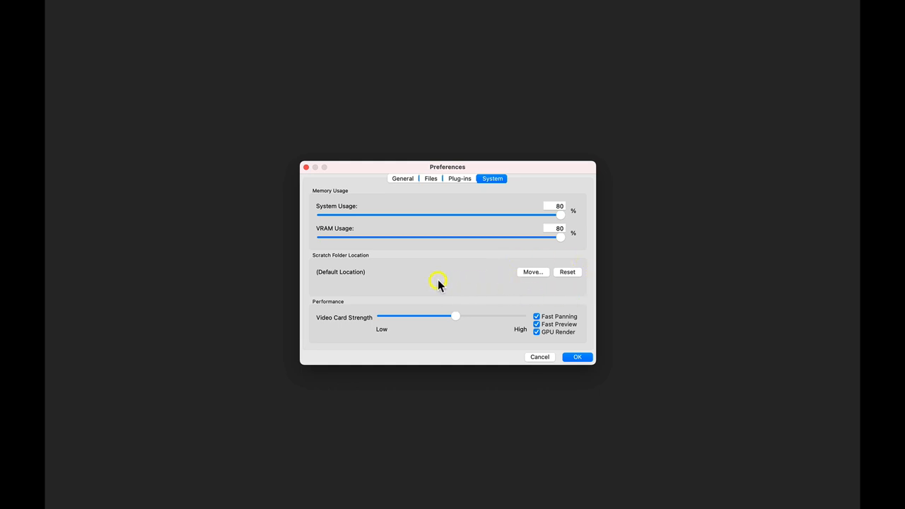
{"action": "mouse_move", "coordinate": [342, 309]}
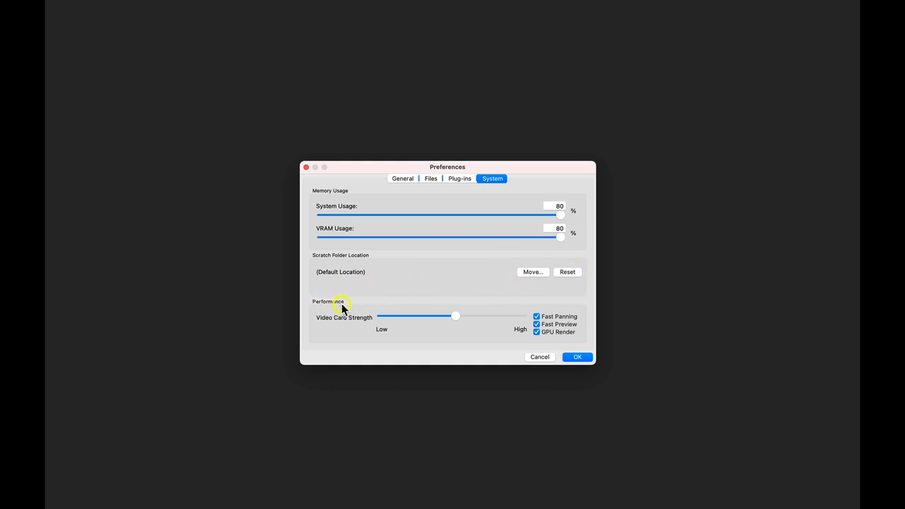
{"action": "mouse_move", "coordinate": [356, 325]}
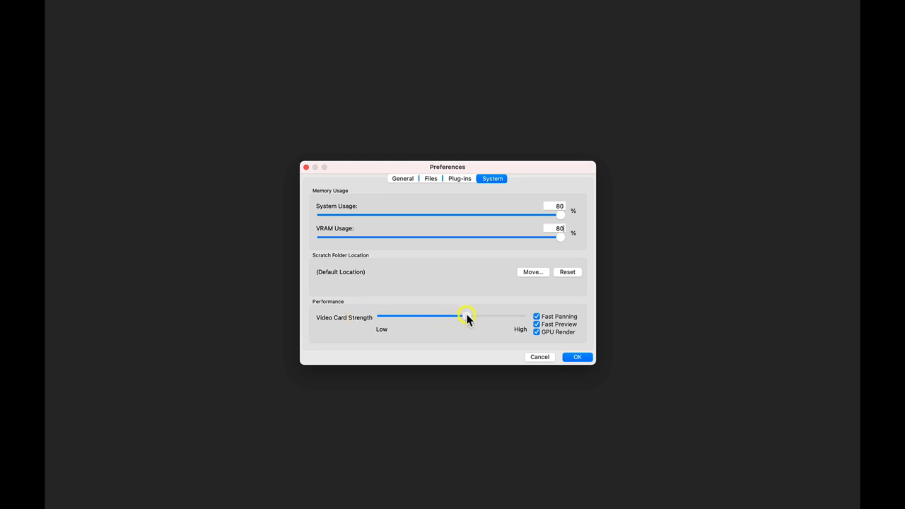
{"action": "left_click_drag", "start_coordinate": [463, 317], "coordinate": [526, 317]}
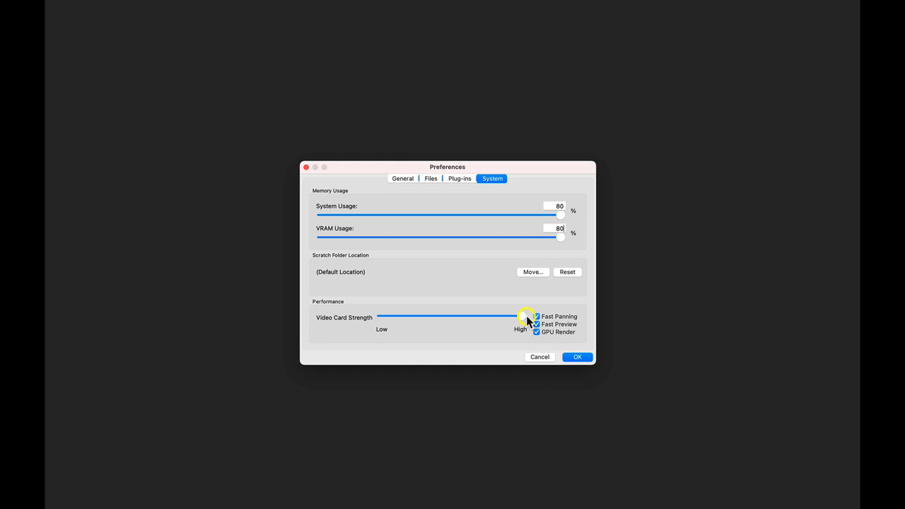
{"action": "left_click_drag", "start_coordinate": [526, 317], "coordinate": [491, 317]}
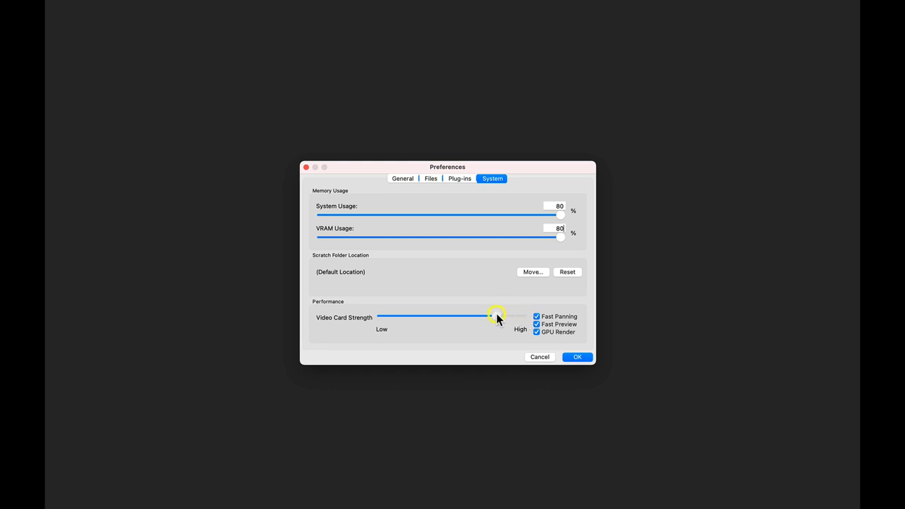
{"action": "left_click_drag", "start_coordinate": [495, 316], "coordinate": [452, 316]}
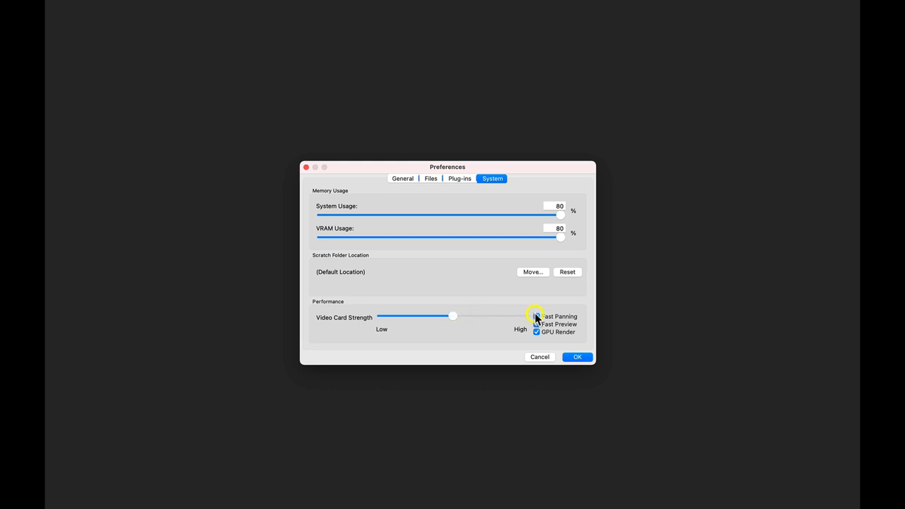
Switch off Fast Panning and Fast Preview in Performance, leaving GPU Render enabled.
{"action": "left_click", "coordinate": [536, 316]}
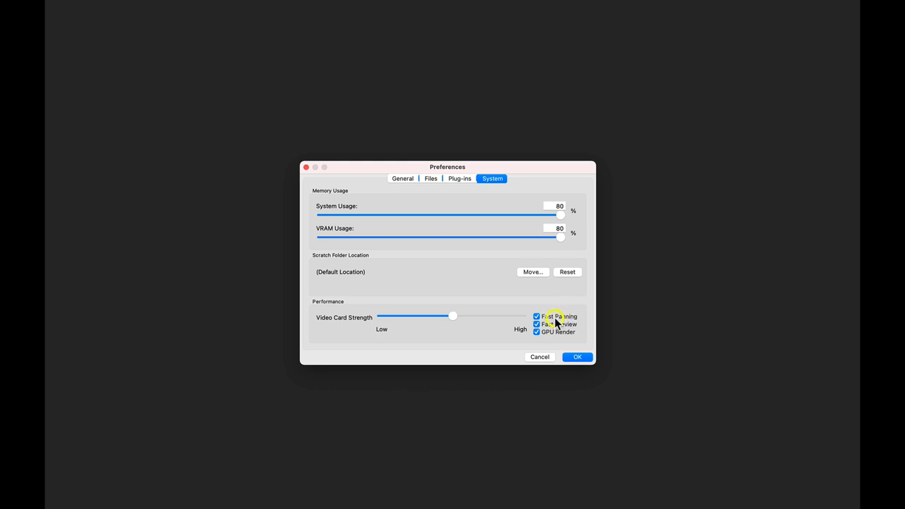
{"action": "left_click", "coordinate": [537, 316]}
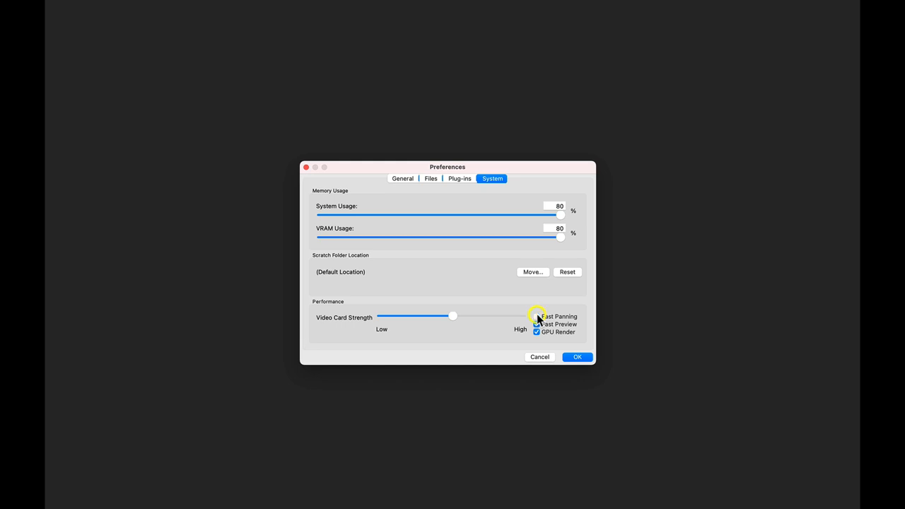
{"action": "left_click", "coordinate": [535, 324]}
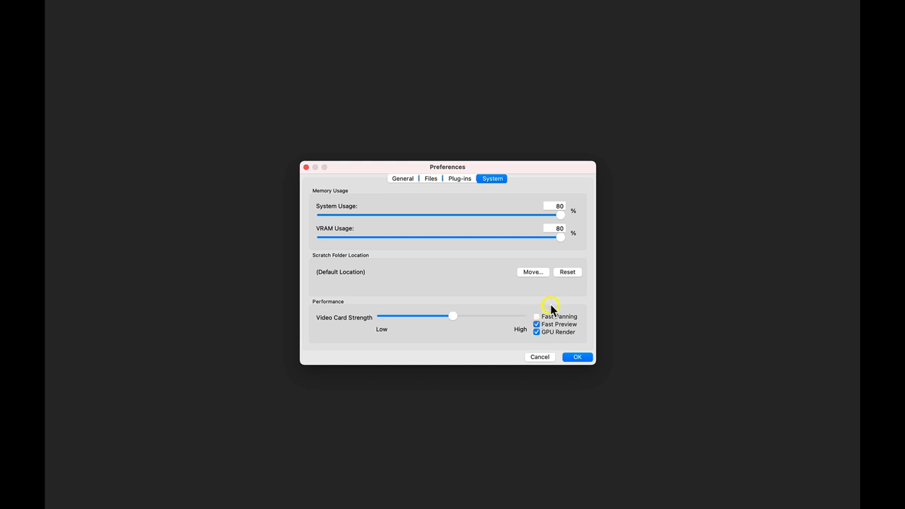
{"action": "mouse_move", "coordinate": [554, 325]}
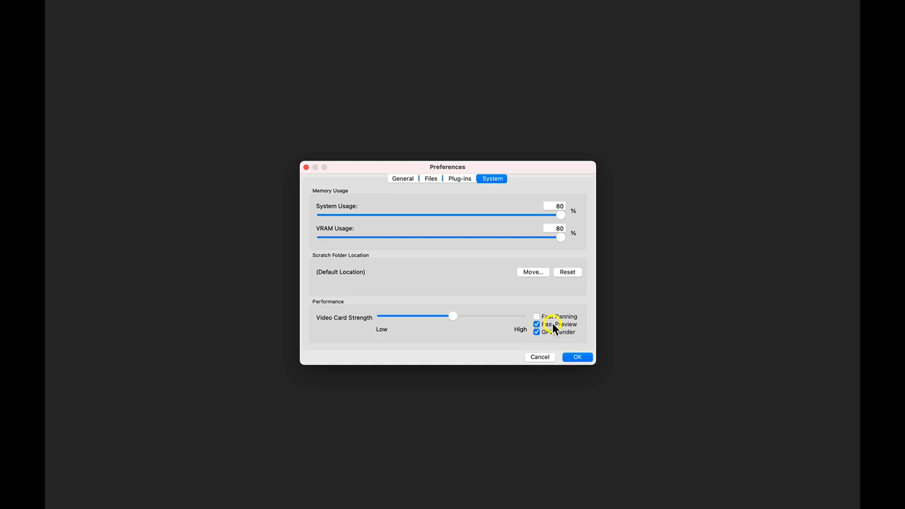
{"action": "left_click", "coordinate": [537, 323]}
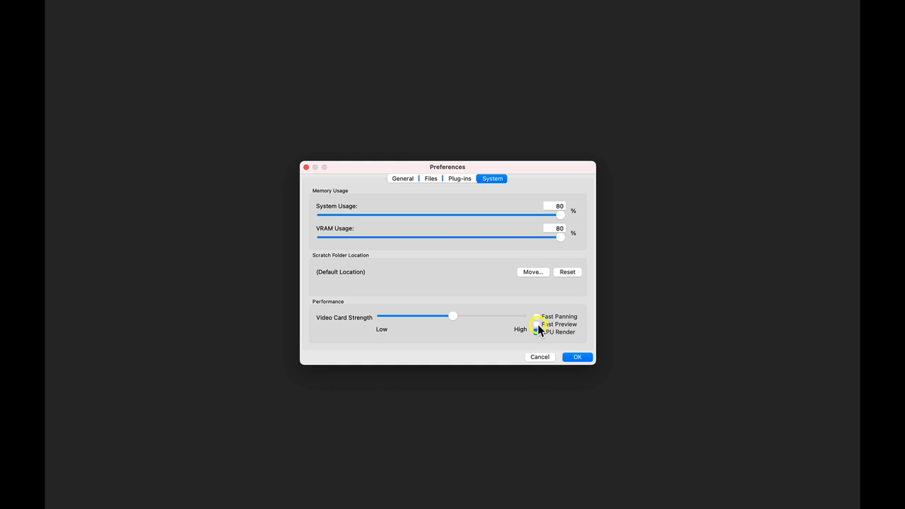
{"action": "left_click", "coordinate": [537, 331]}
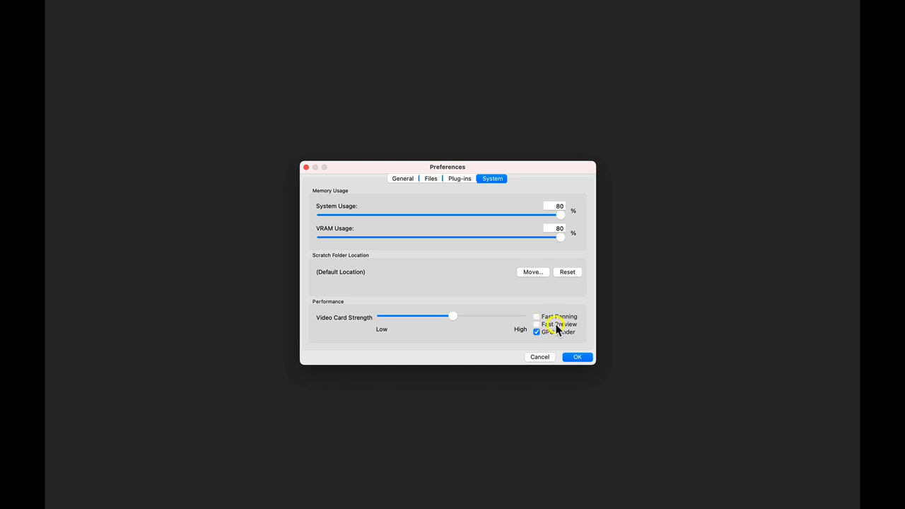
{"action": "mouse_move", "coordinate": [517, 300]}
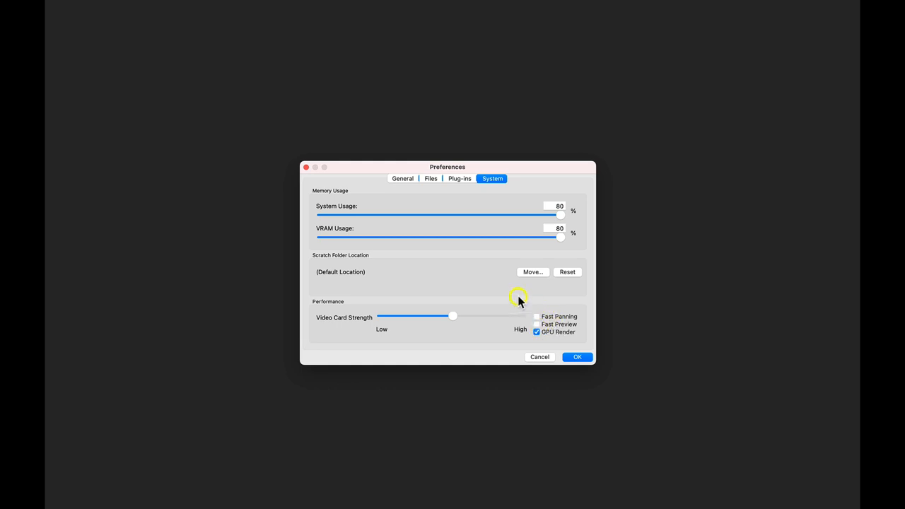
{"action": "mouse_move", "coordinate": [481, 276]}
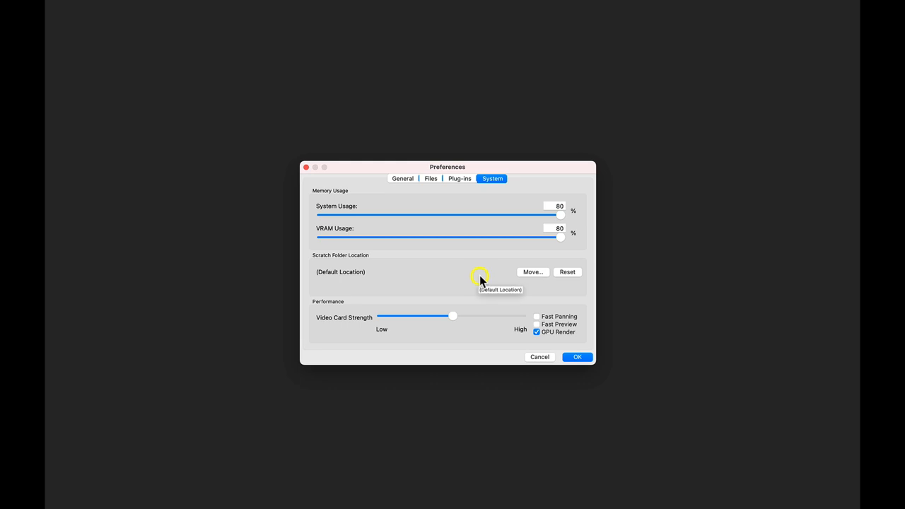